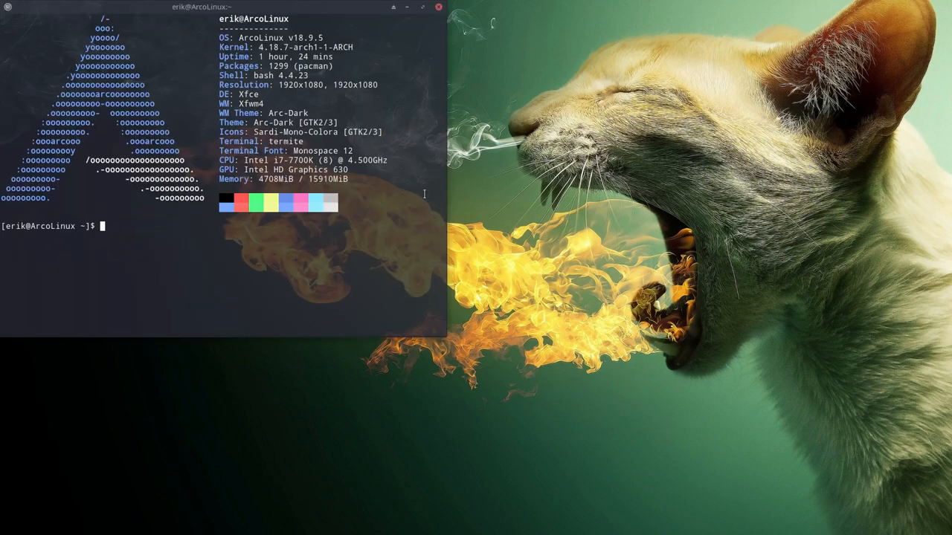
mouse_move(419, 101)
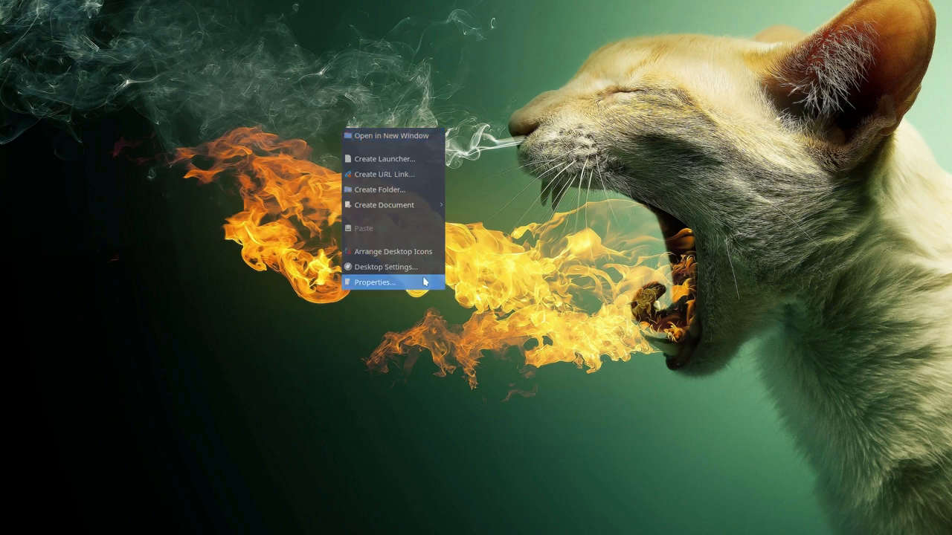
mouse_move(252, 179)
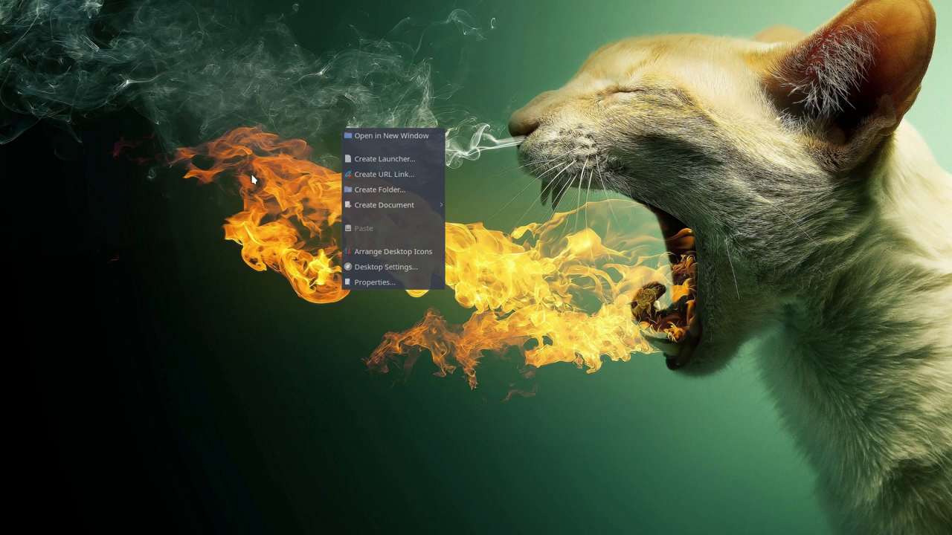
Dismiss the desktop right-click menu by clicking empty desktop space
click(387, 267)
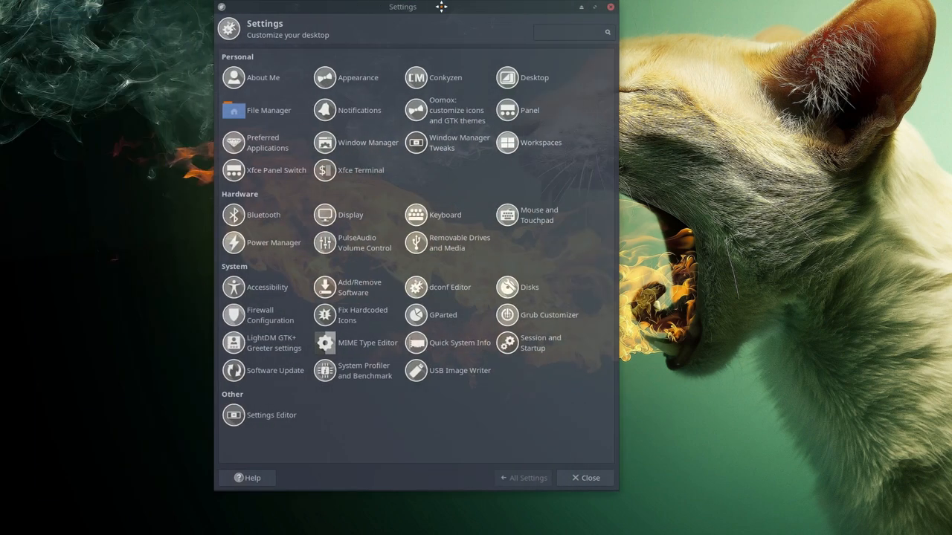
Drag the Settings Manager window toward the centre and open Desktop settings
drag(403, 7, 463, 33)
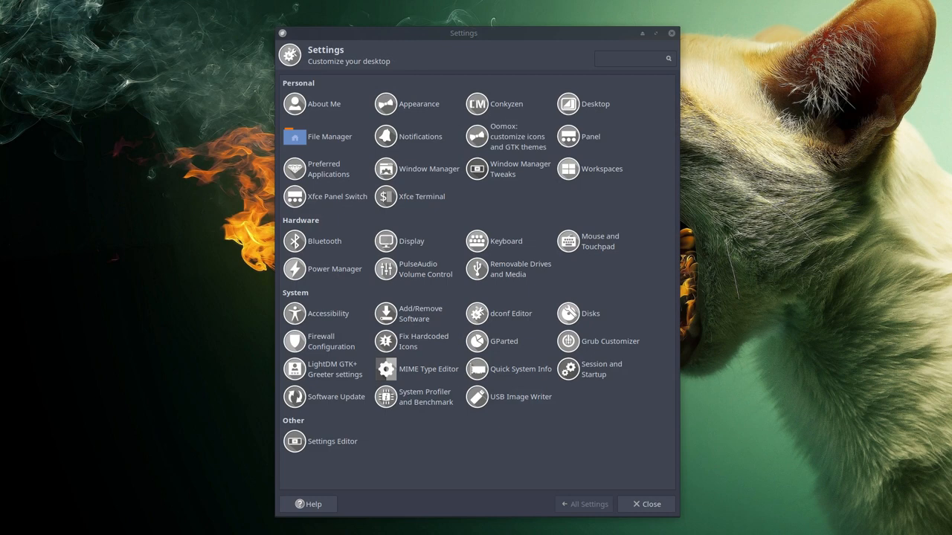
mouse_move(614, 198)
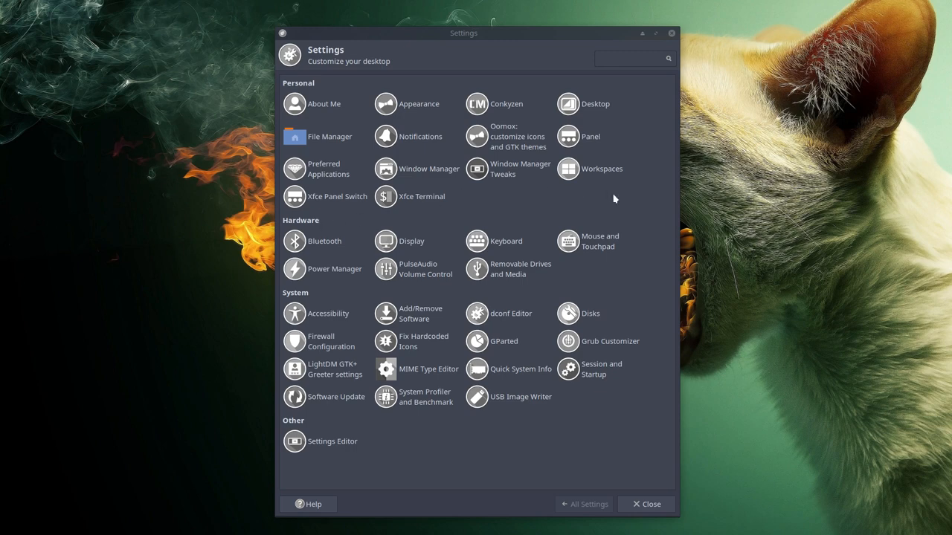
click(595, 104)
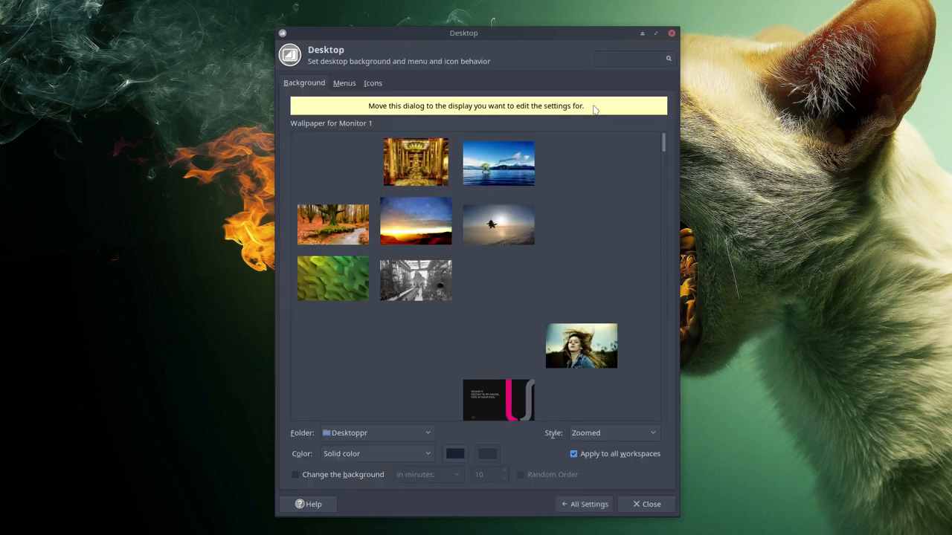
On the Menus tab, tick 'Include applications menu on desktop right click' and check the Applications submenu
click(343, 83)
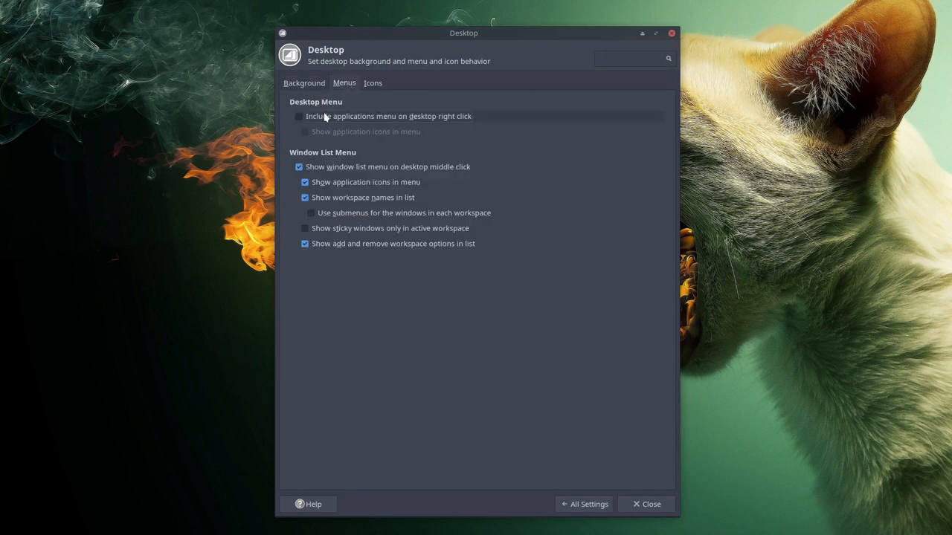
click(299, 116)
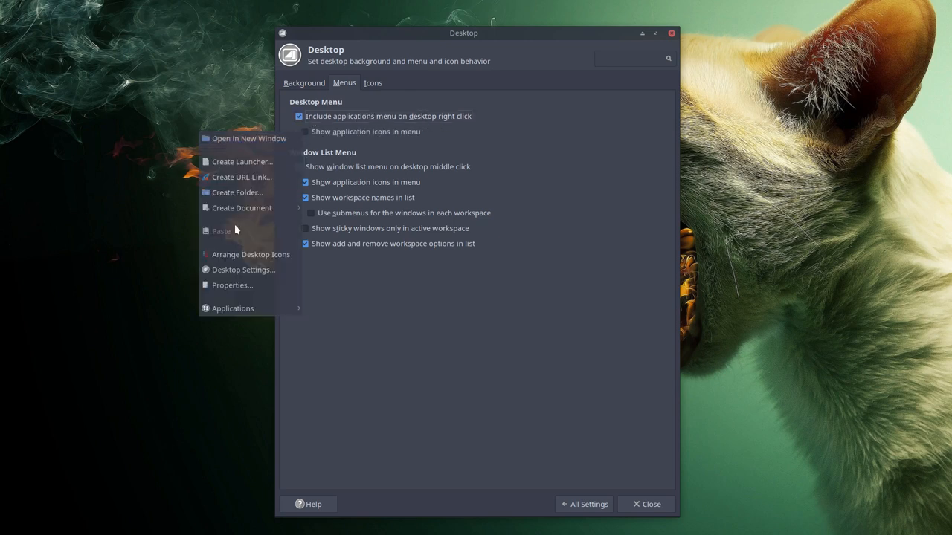
click(233, 307)
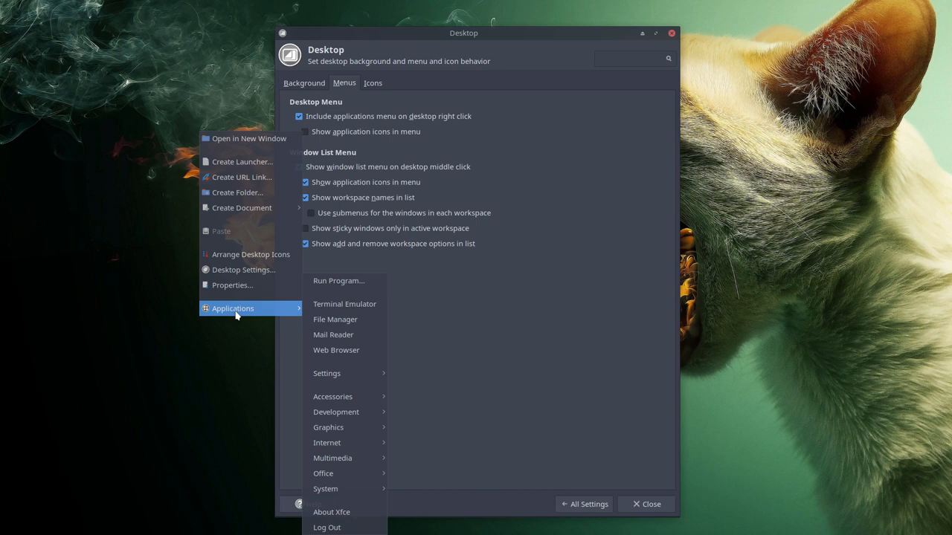
mouse_move(332, 458)
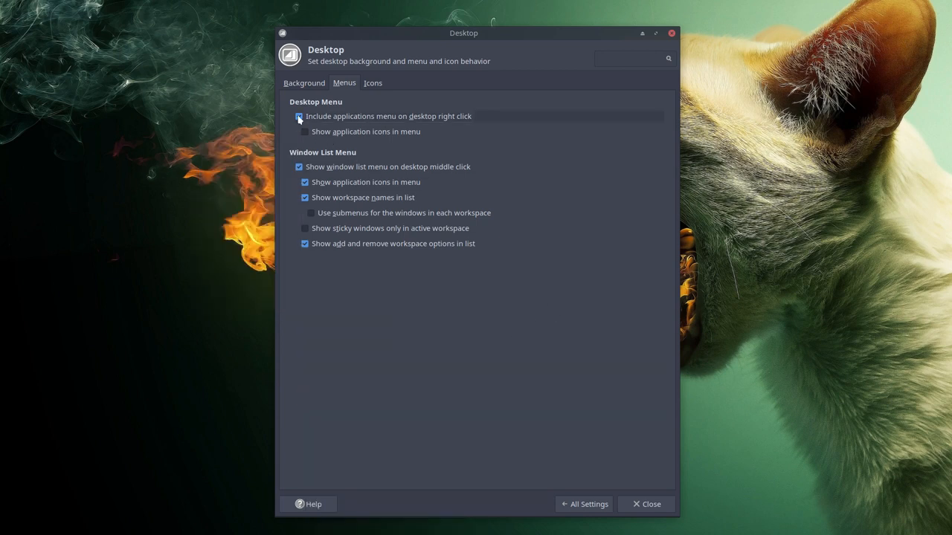
click(299, 116)
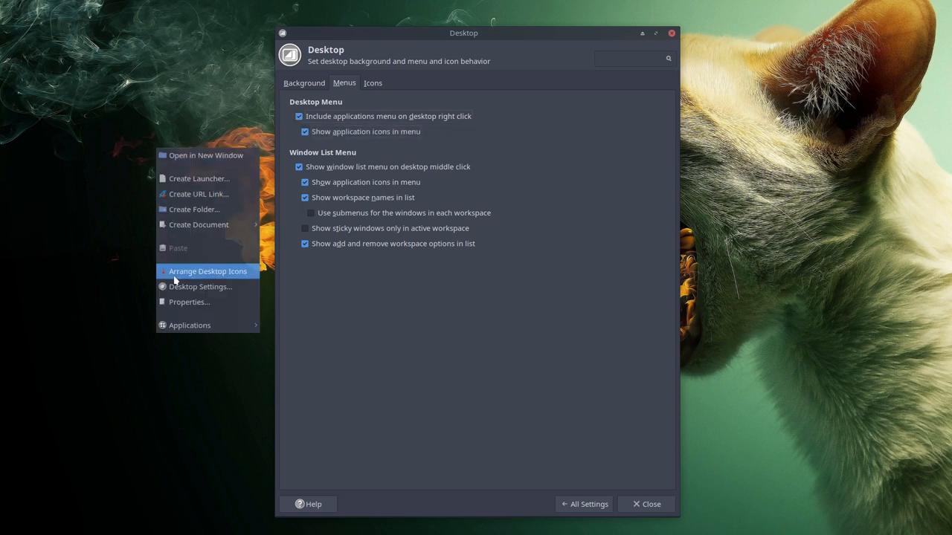
Open the desktop menu's Applications submenu to confirm icons appear beside entries
click(190, 325)
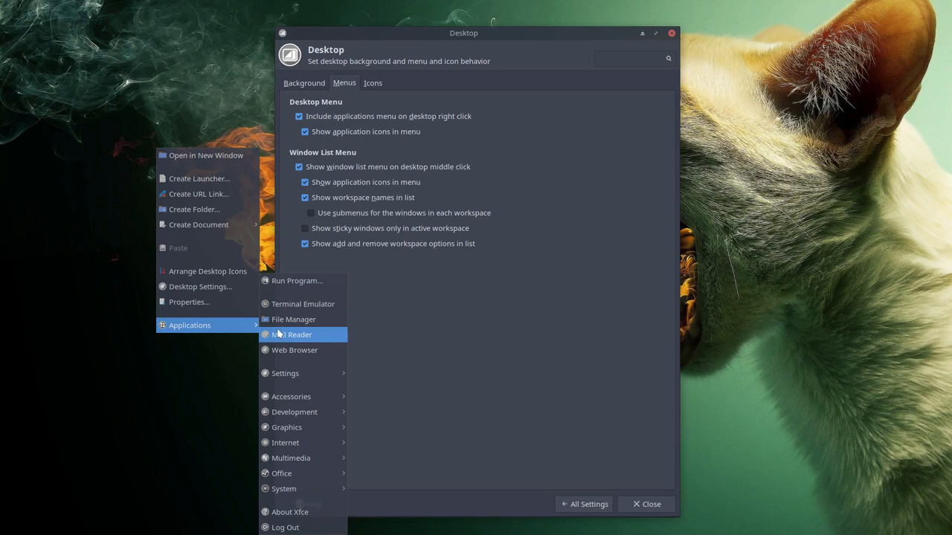
mouse_move(280, 386)
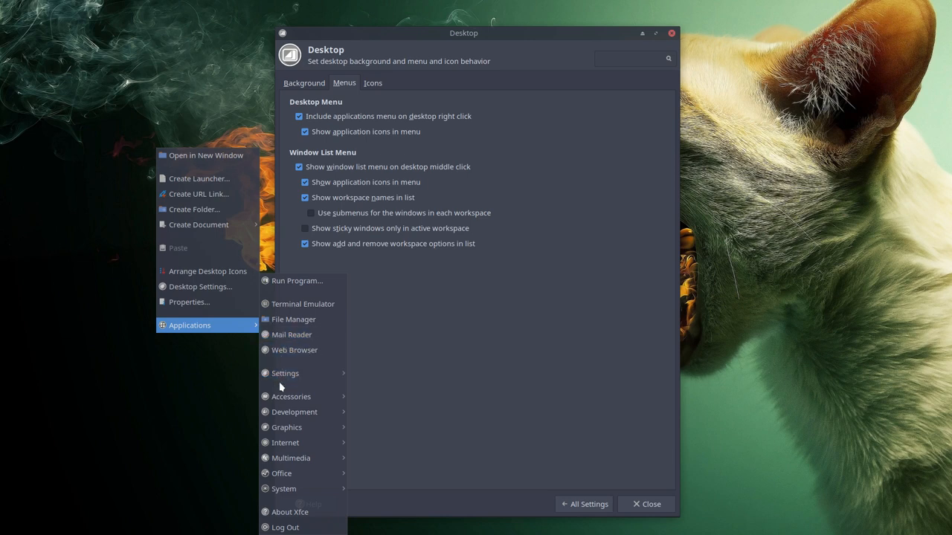
mouse_move(291, 397)
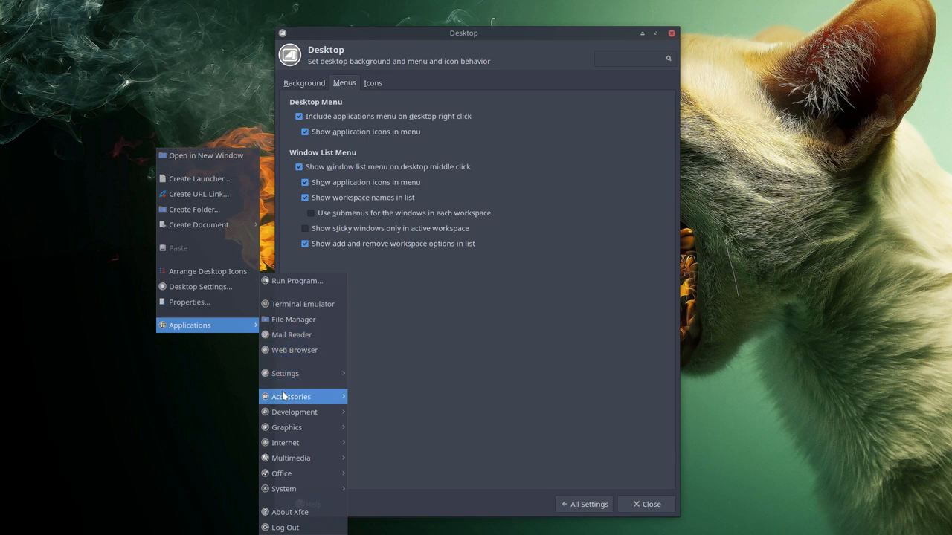
mouse_move(290, 527)
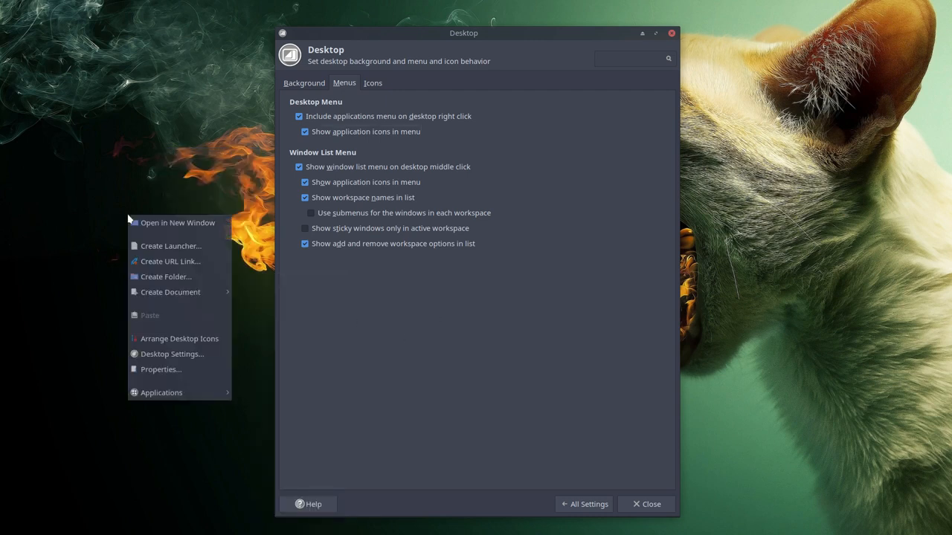
Untick 'Show application icons in menu' and 'Include applications menu on desktop right click'
click(161, 393)
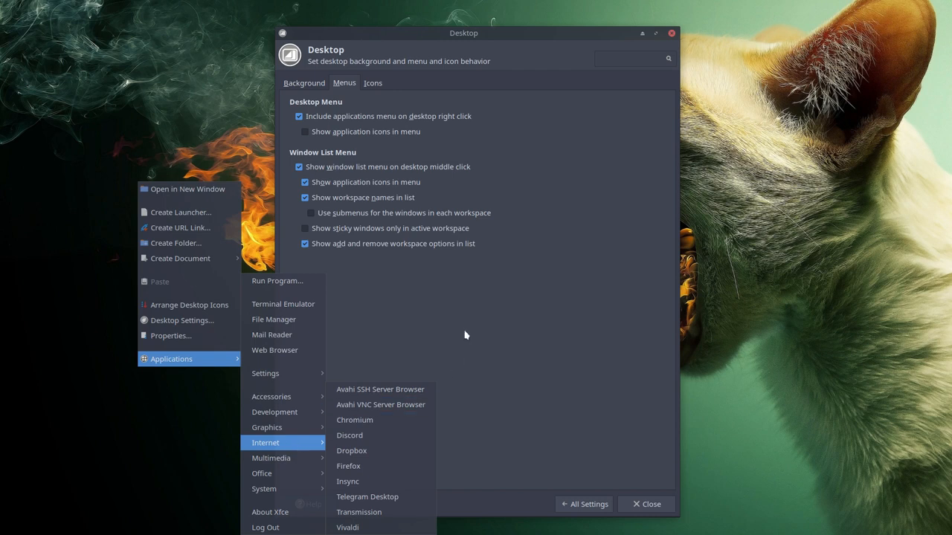
click(299, 116)
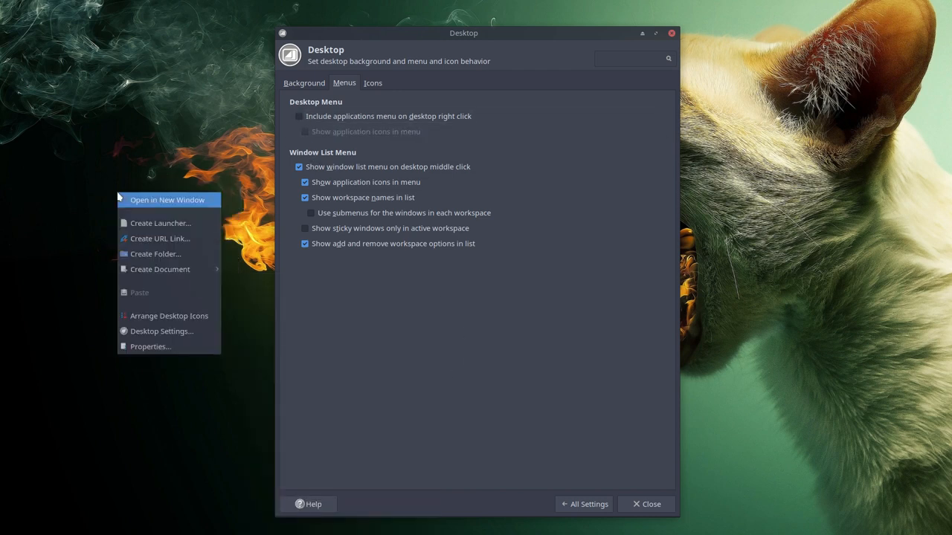
mouse_move(152, 359)
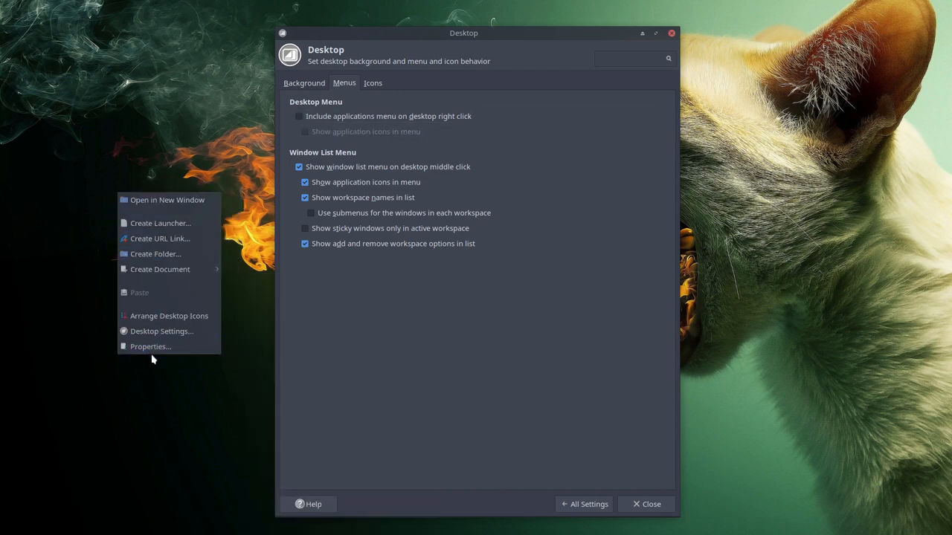